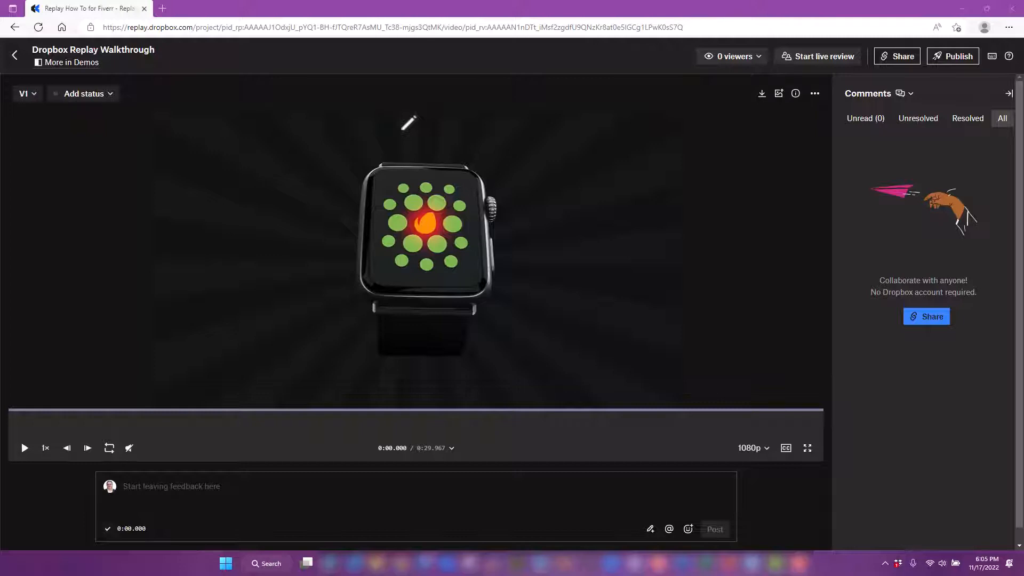
mouse_move(98, 64)
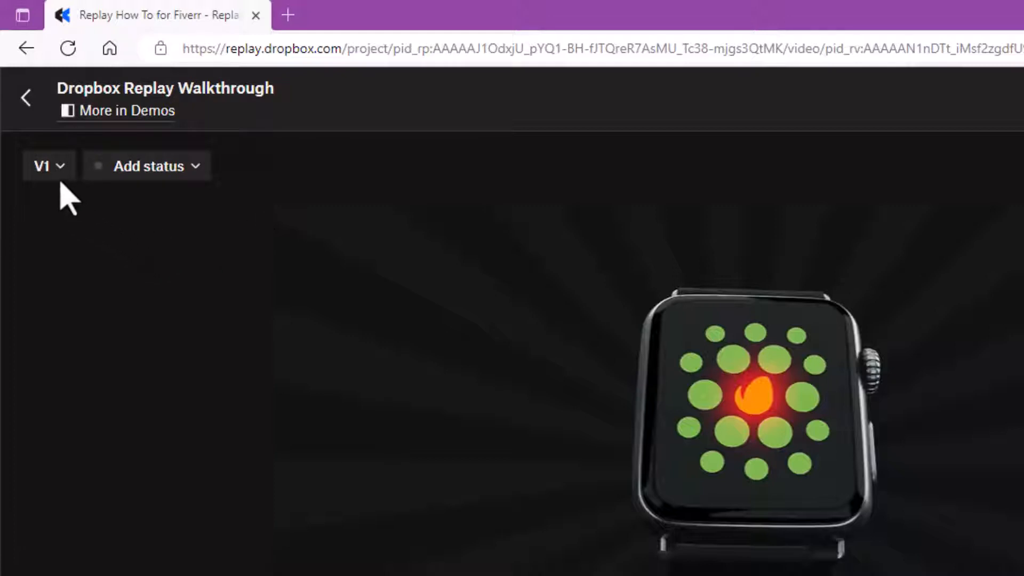
Unmute the smartwatch ad so its sound plays, leaving playback paused at the start
click(42, 166)
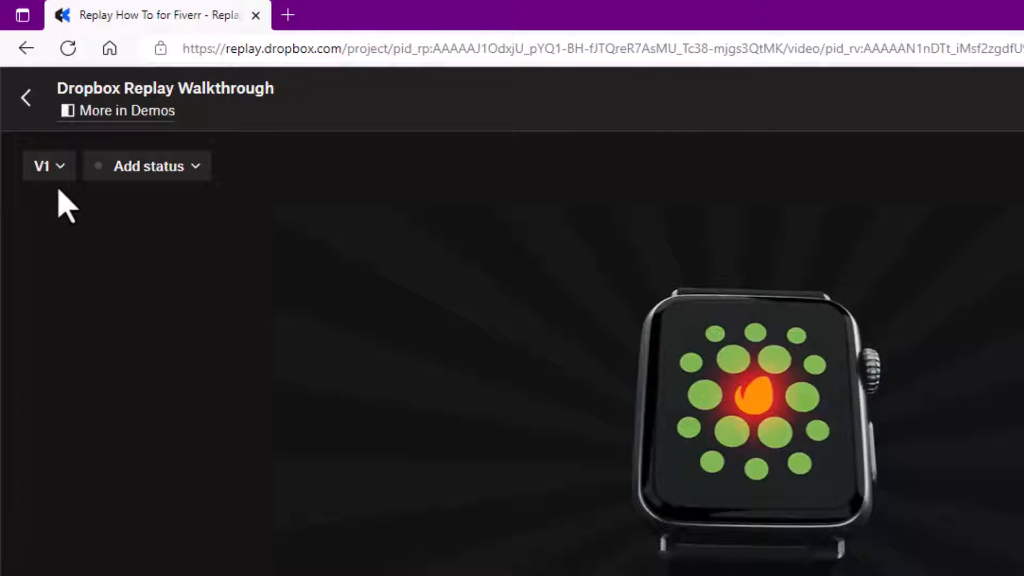
mouse_move(62, 196)
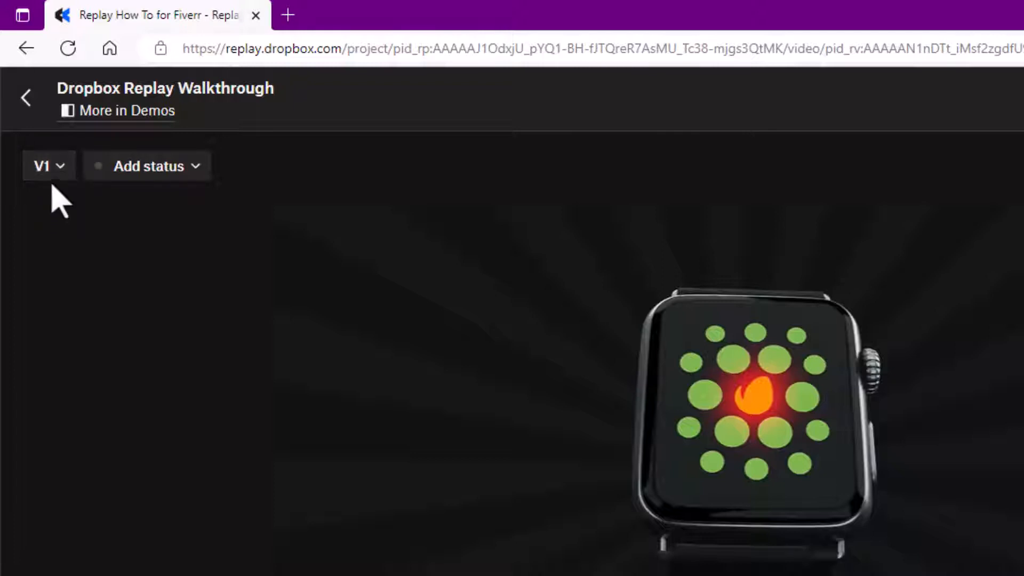
mouse_move(59, 209)
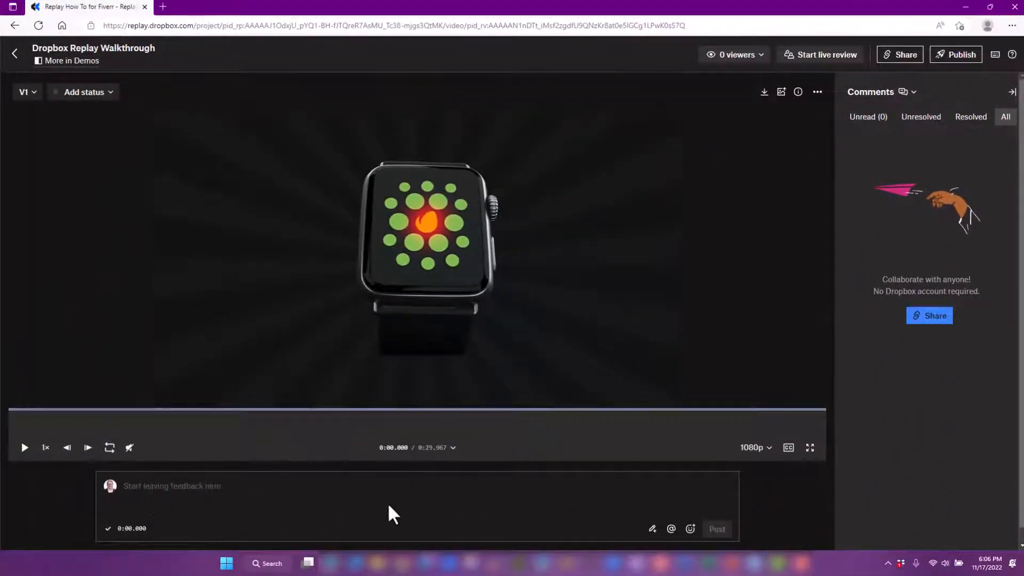
mouse_move(781, 410)
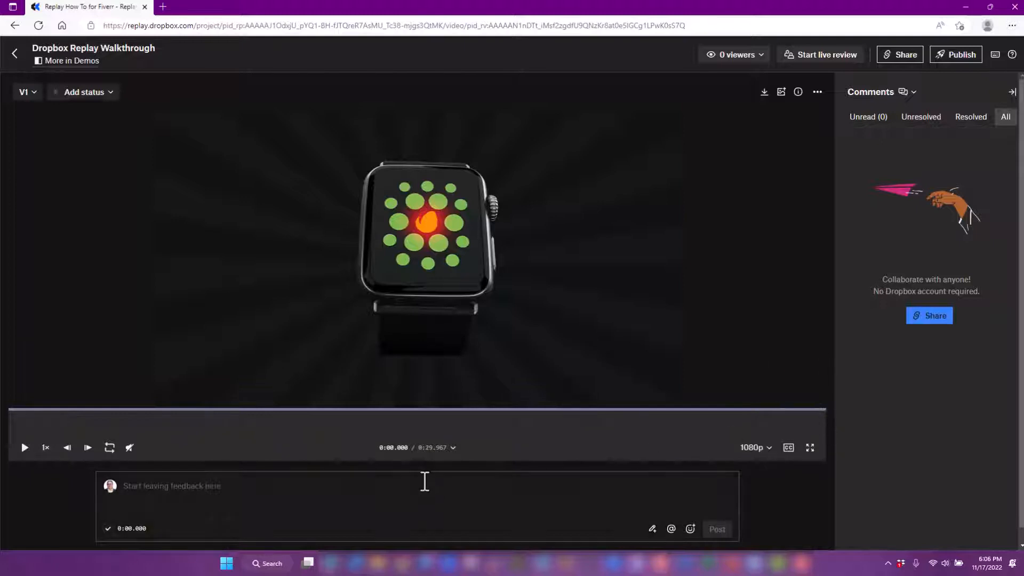
mouse_move(415, 447)
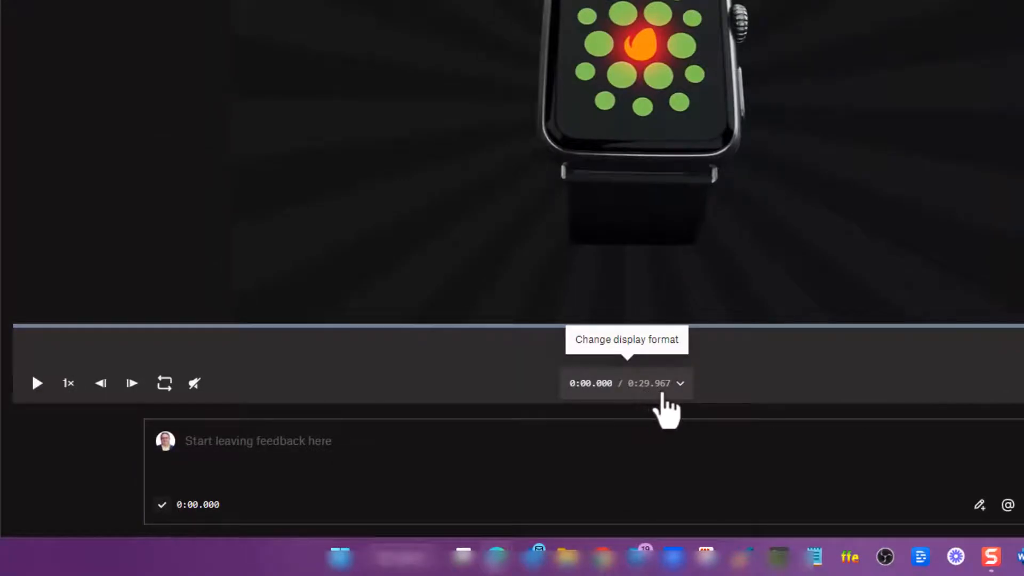
mouse_move(37, 383)
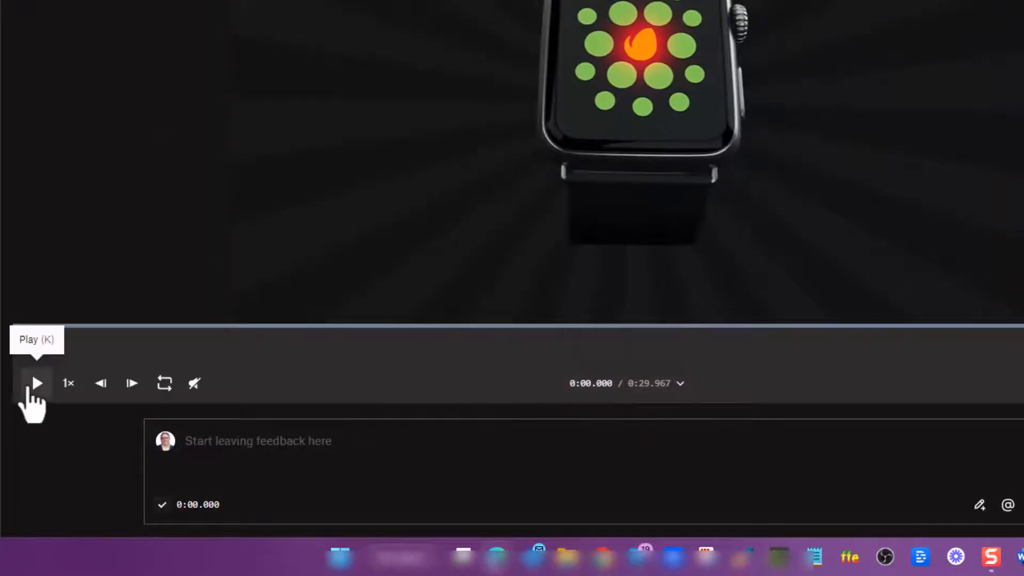
mouse_move(68, 384)
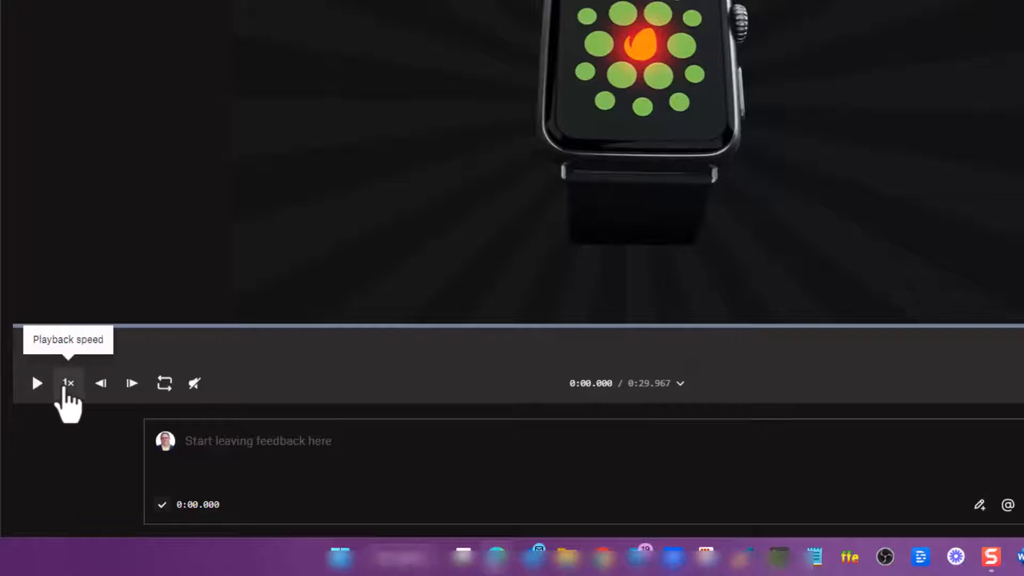
mouse_move(130, 382)
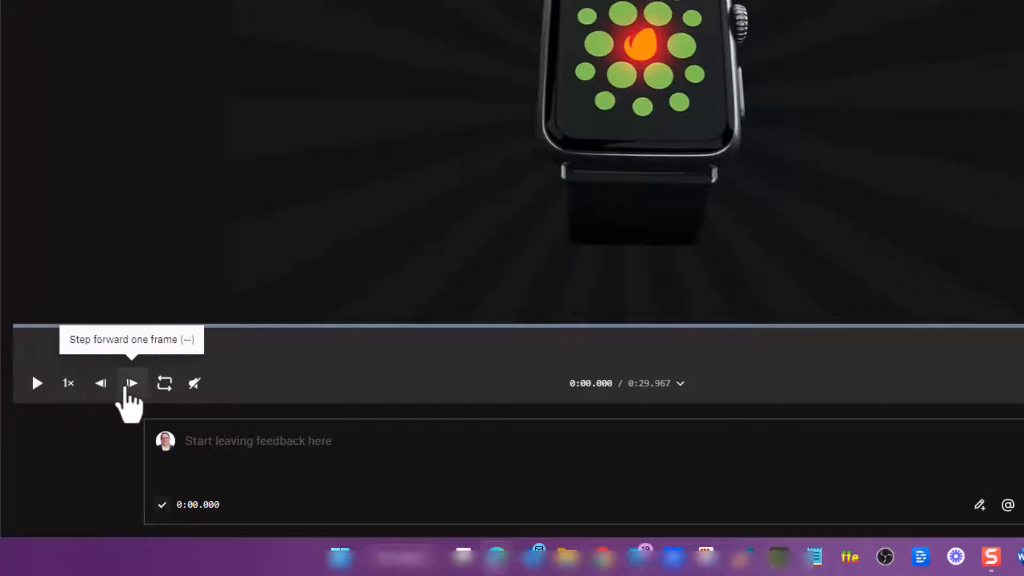
mouse_move(165, 384)
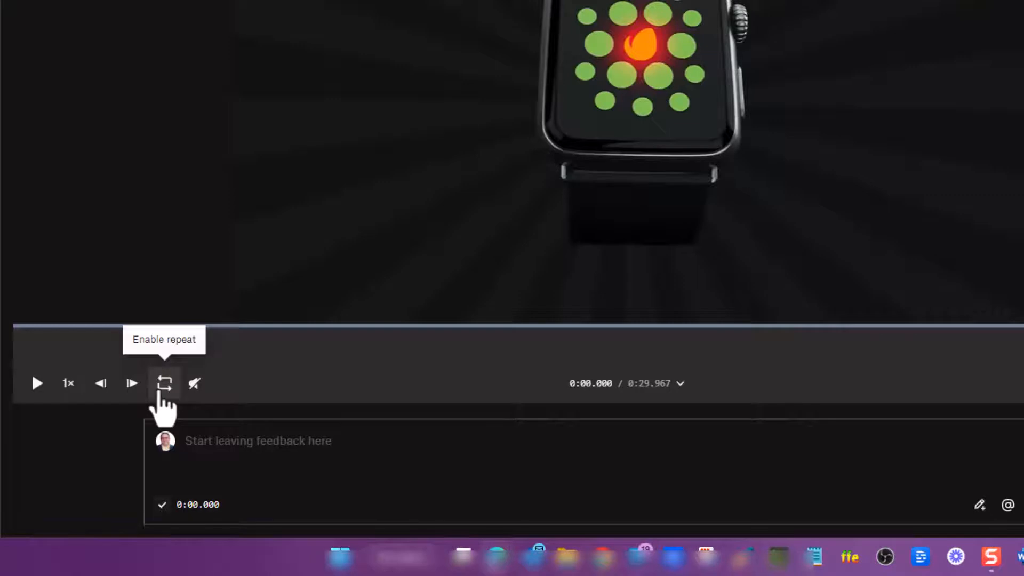
mouse_move(194, 384)
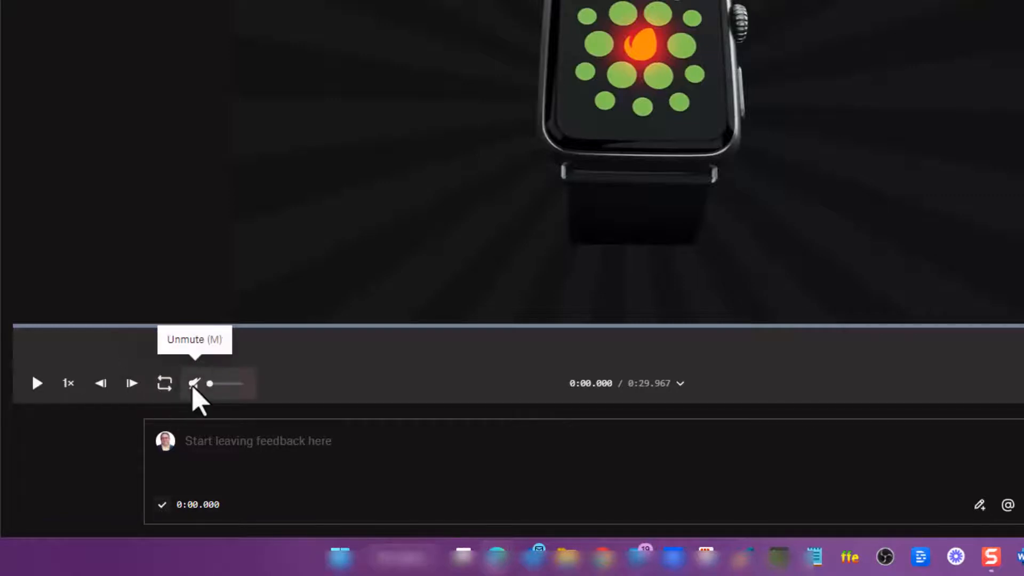
click(194, 384)
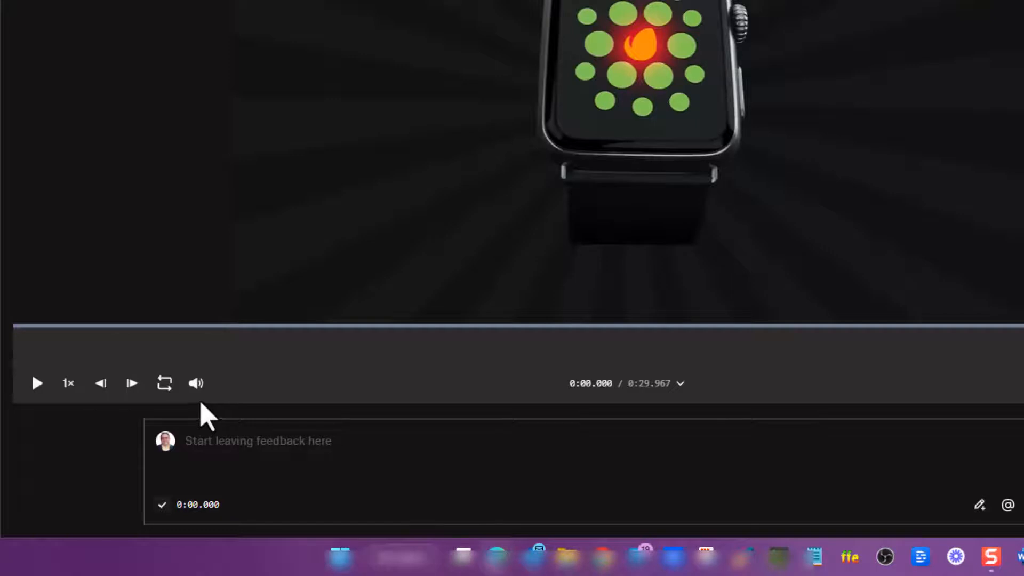
mouse_move(189, 399)
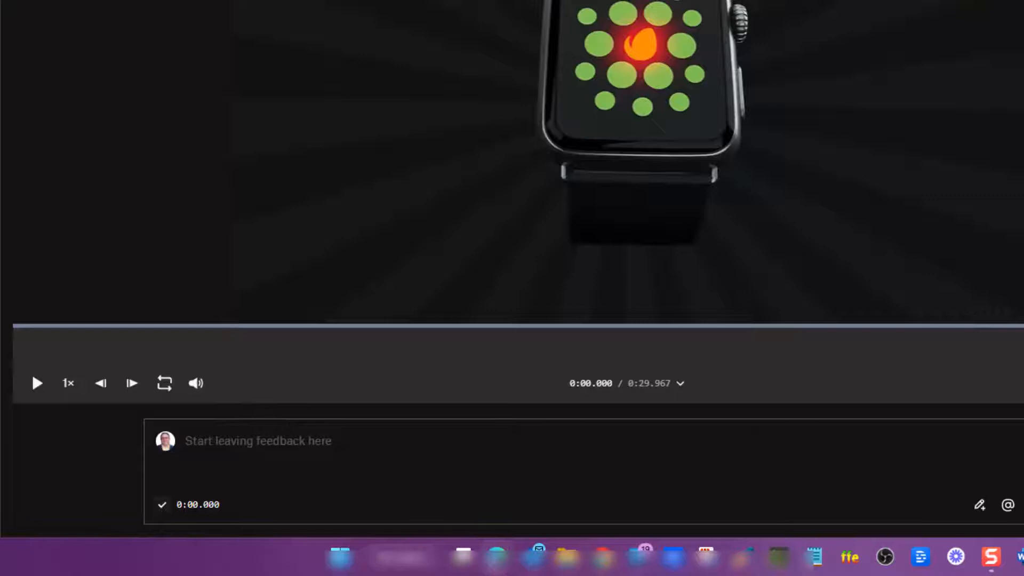
mouse_move(196, 383)
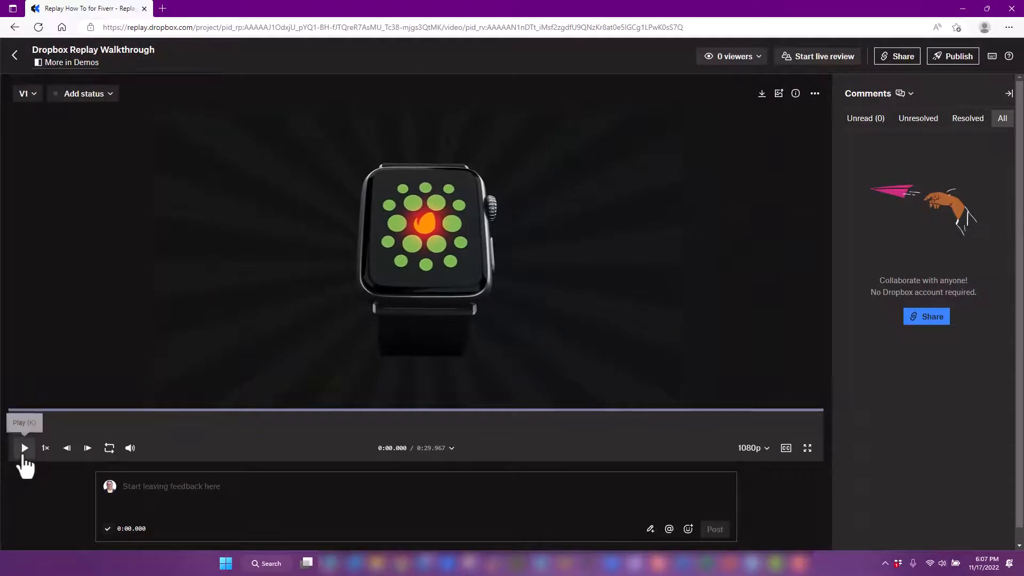
Play the watch ad and pause at 0:05.167 on the training-app callout
click(24, 448)
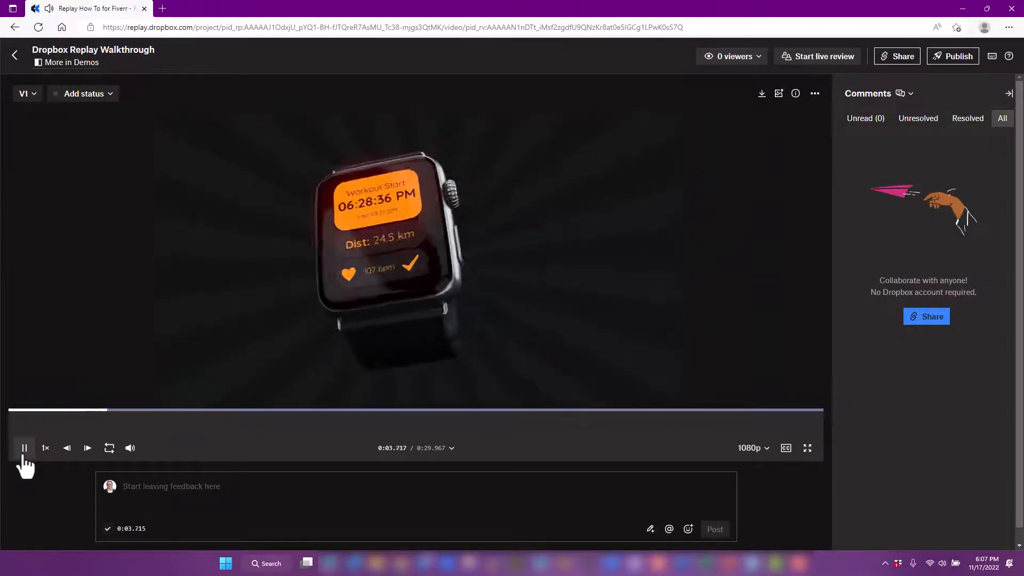
click(24, 448)
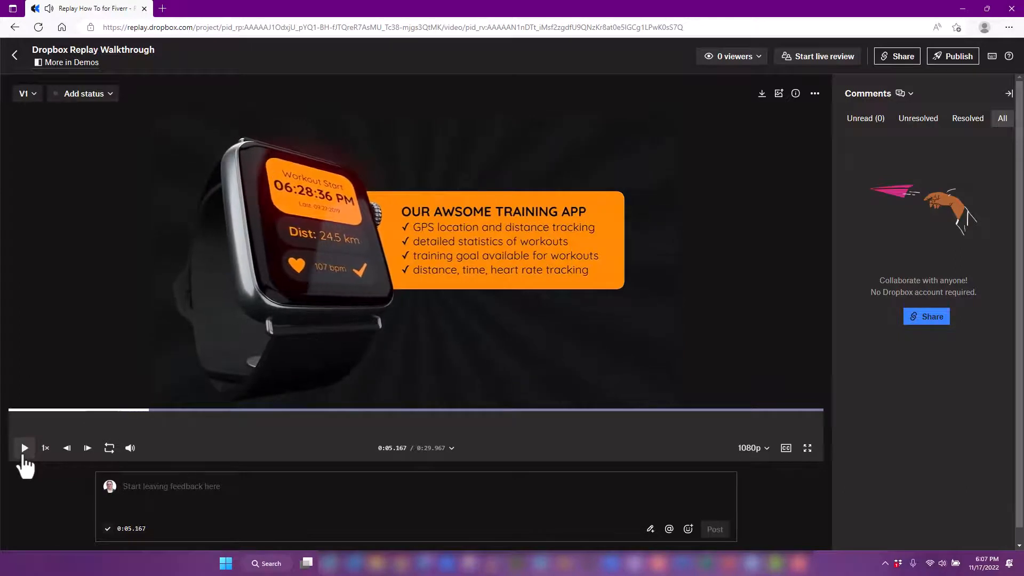
mouse_move(87, 448)
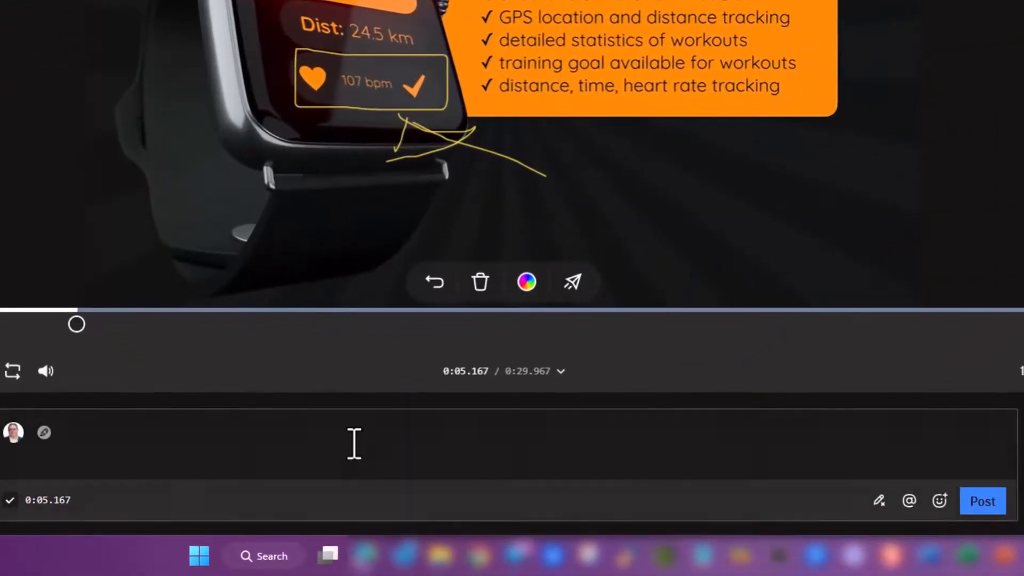
Post the annotated comment 'Change this to 96 bpm' at 0:05.167
text(Chang)
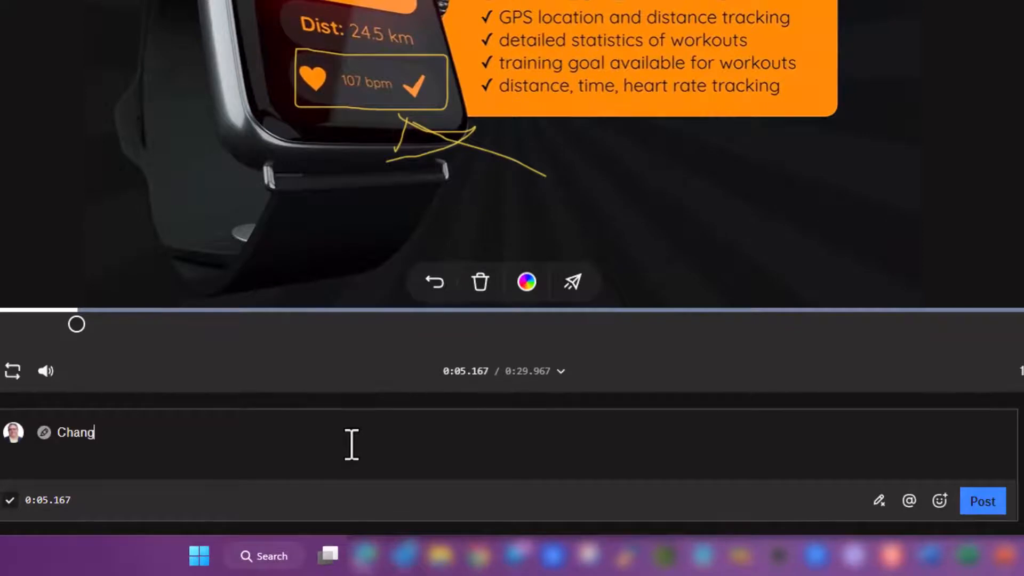
text(e this to)
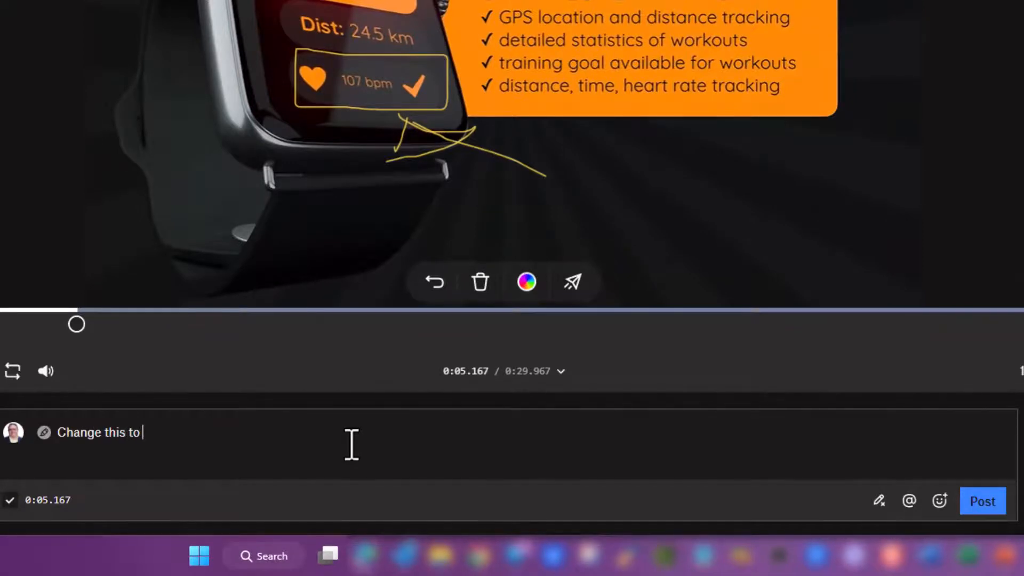
text(96 b)
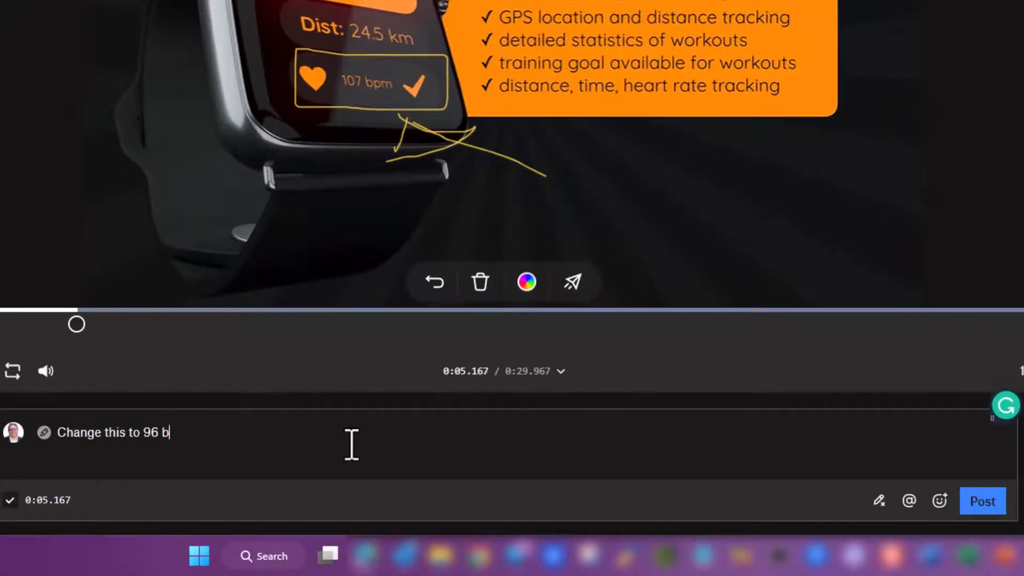
text(pm)
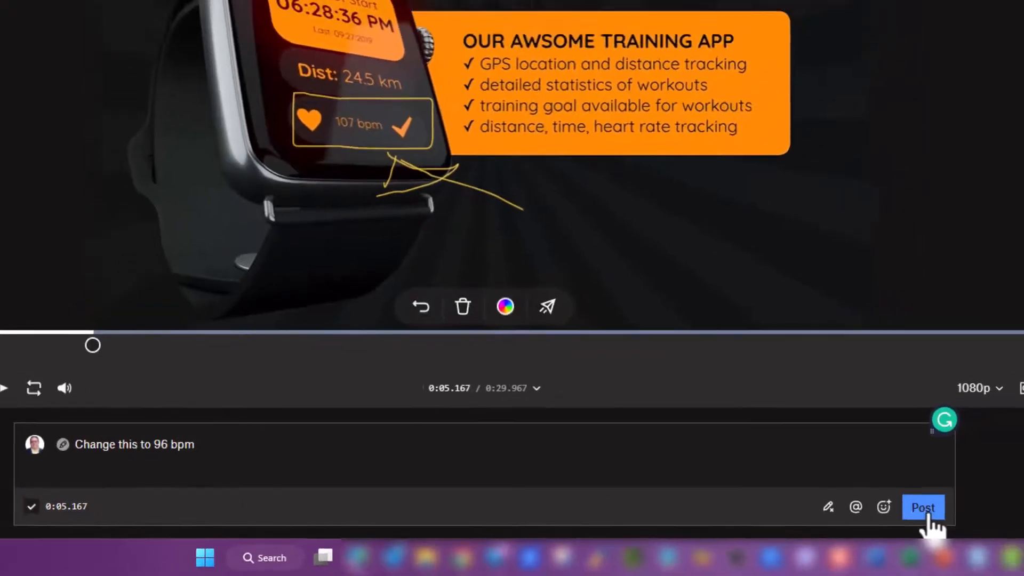
click(923, 507)
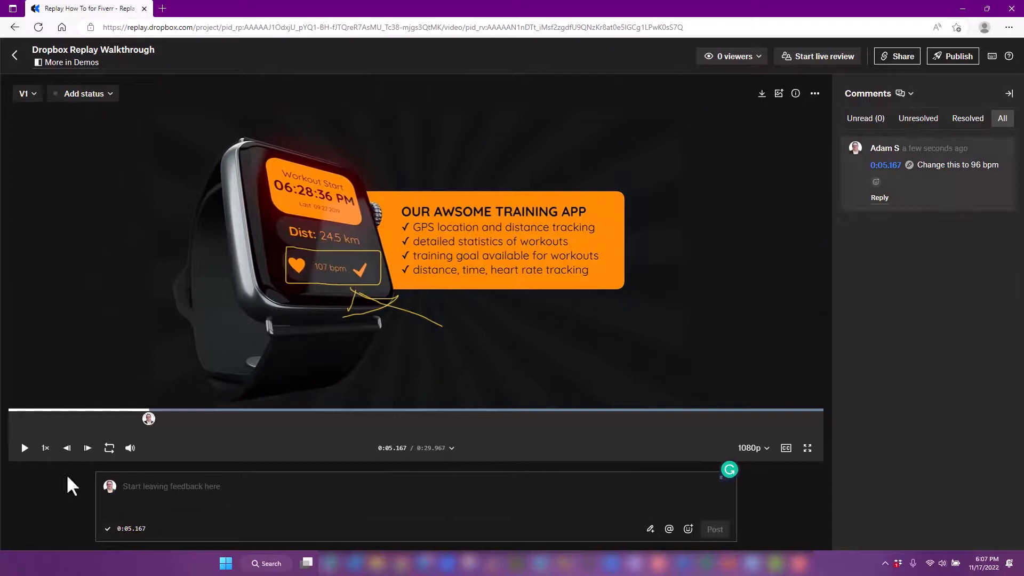
Play the ad and pause it at the title card, 0:08.686
click(24, 448)
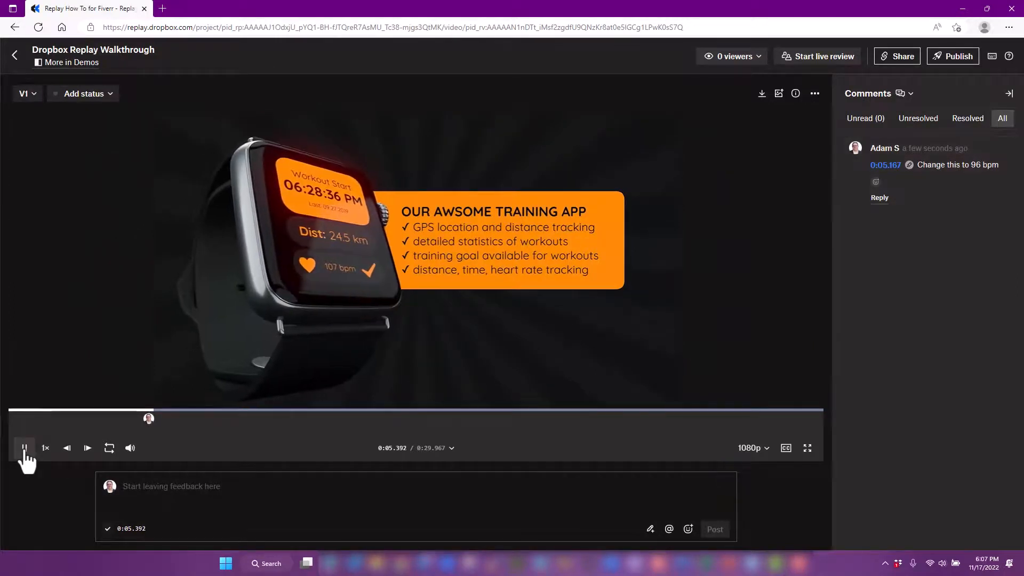
click(24, 448)
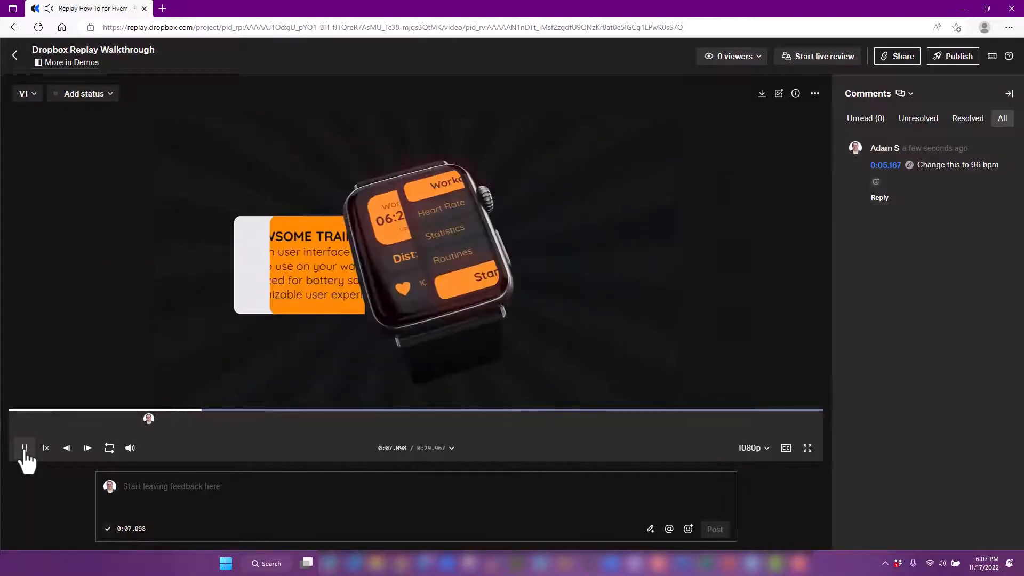
click(24, 448)
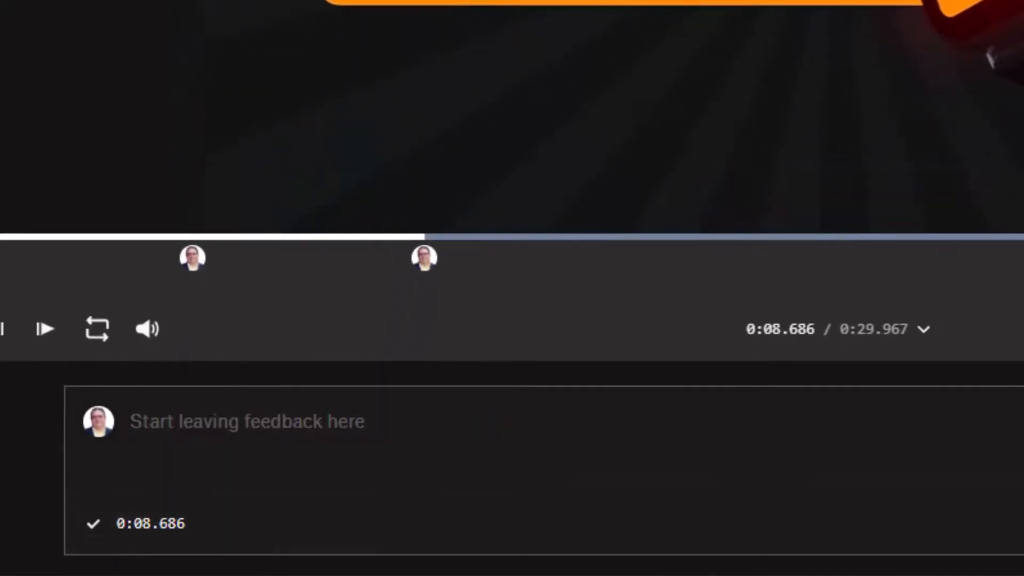
mouse_move(200, 287)
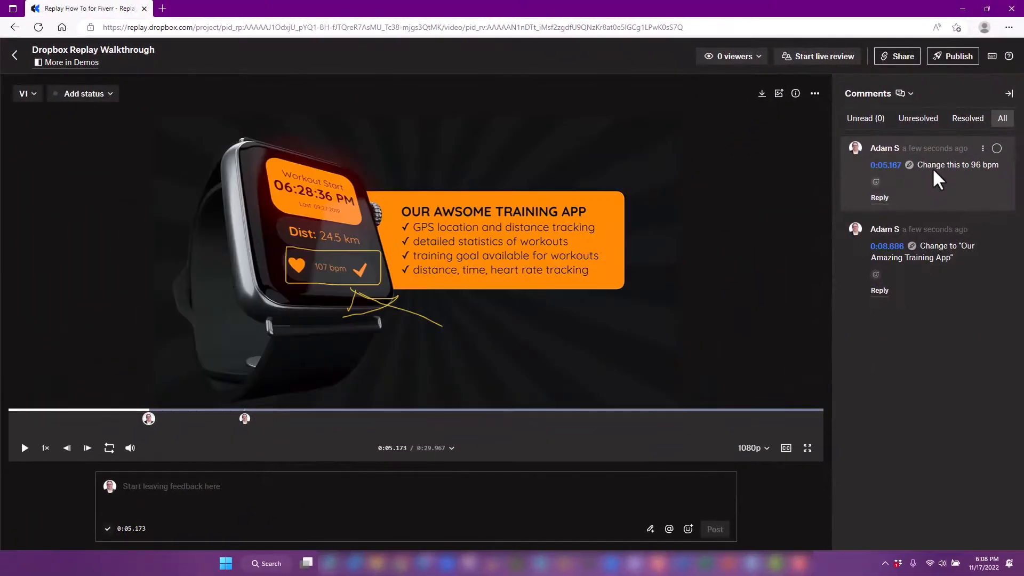
Select the title-change comment to jump to 0:08.673 and show its underline drawing
click(886, 246)
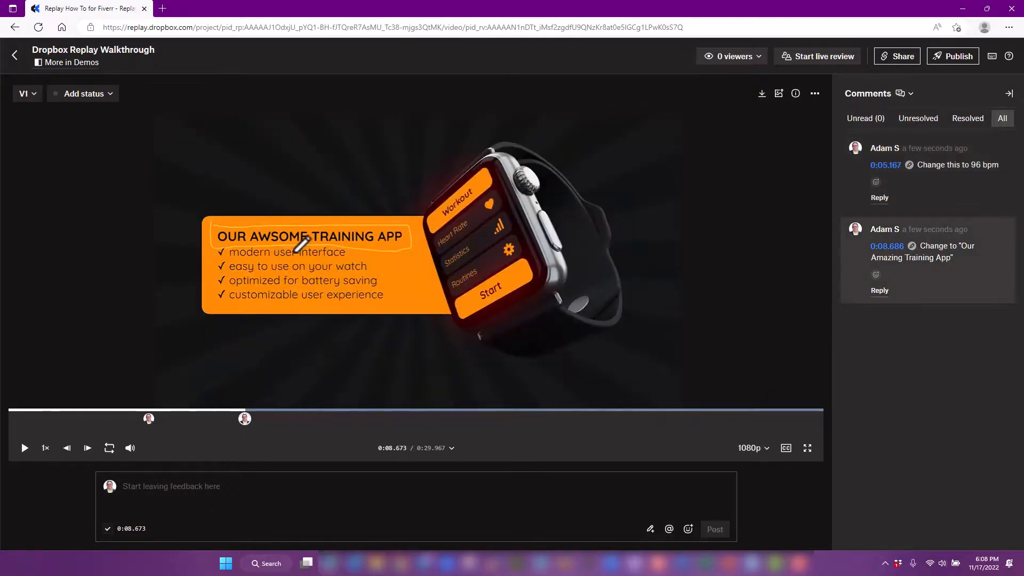
mouse_move(682, 320)
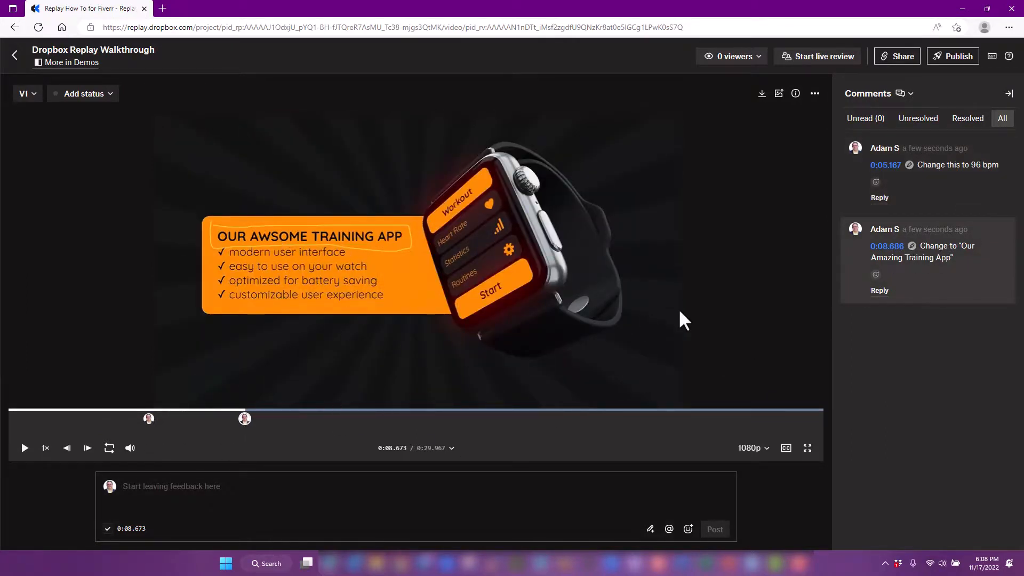
mouse_move(937, 335)
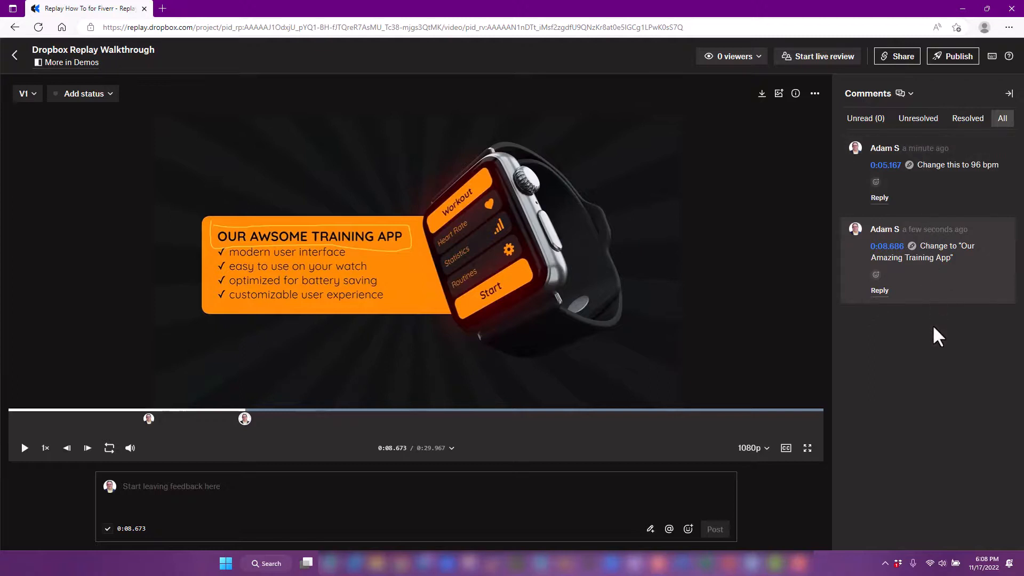
mouse_move(434, 436)
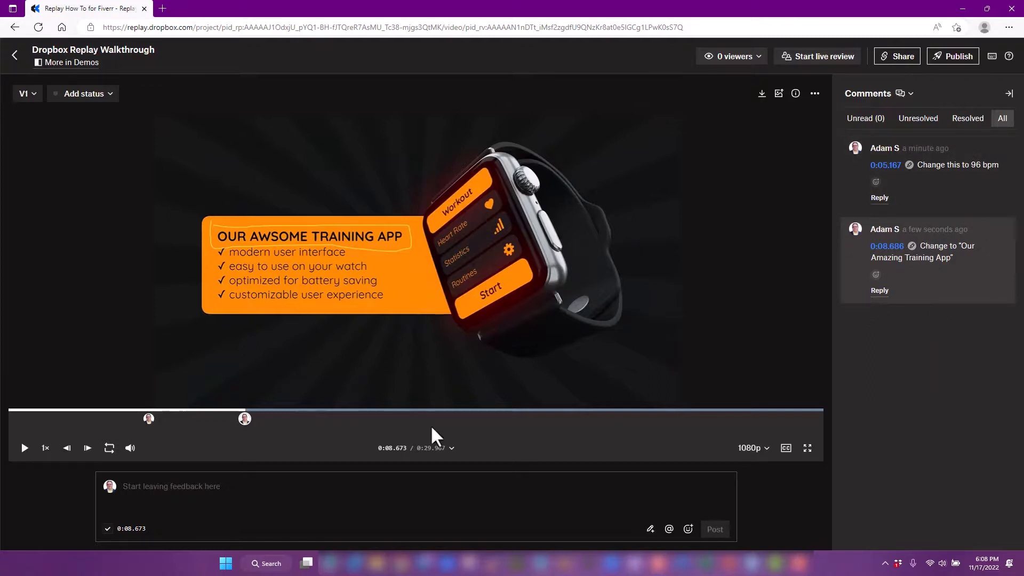
mouse_move(403, 192)
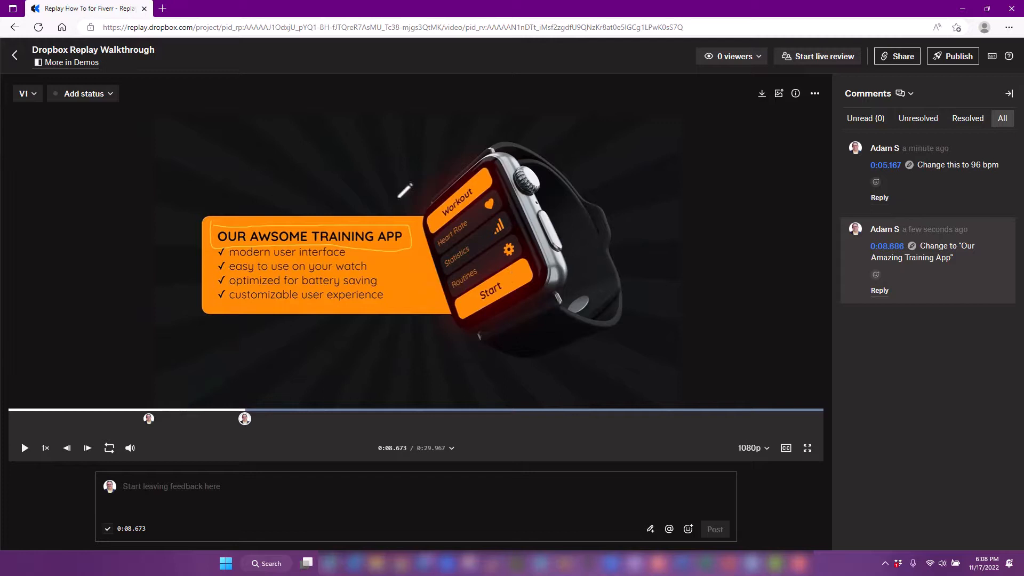
mouse_move(268, 148)
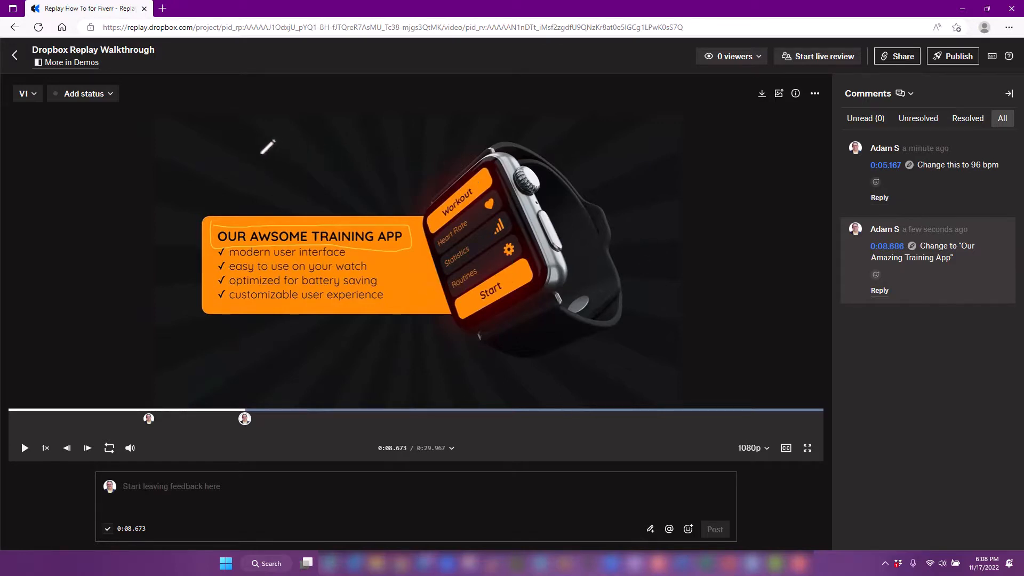
mouse_move(939, 209)
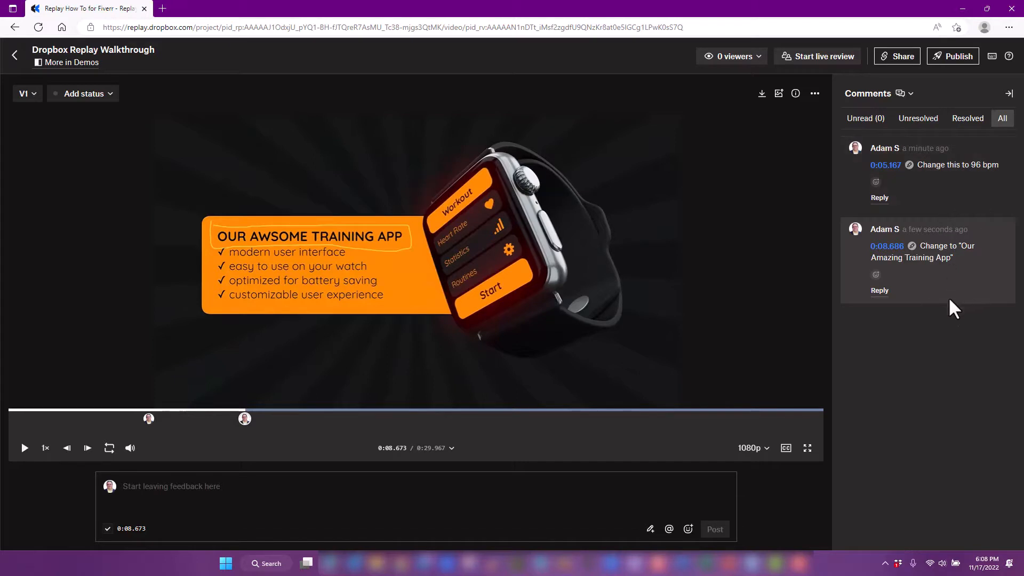
mouse_move(947, 168)
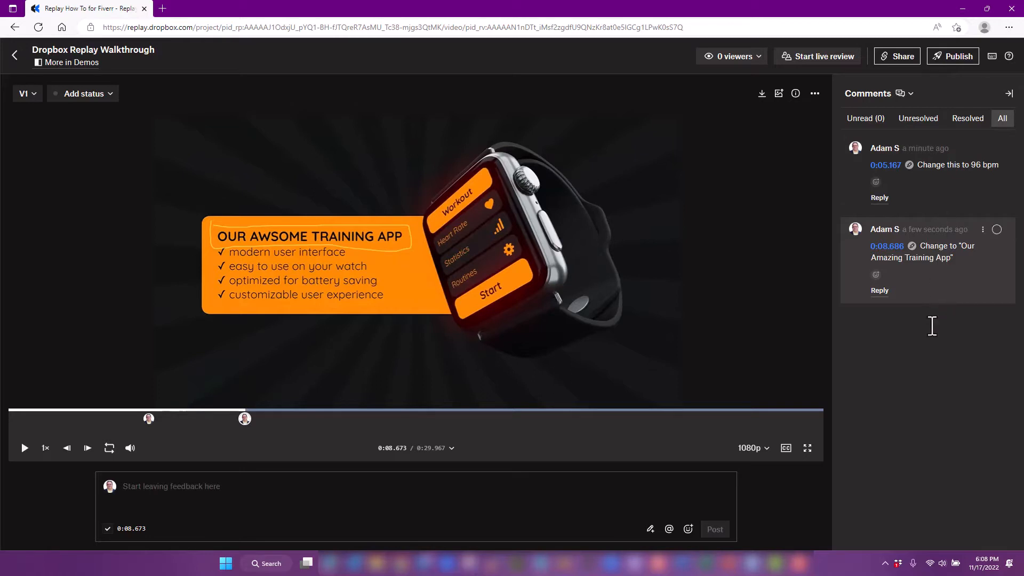
mouse_move(818, 410)
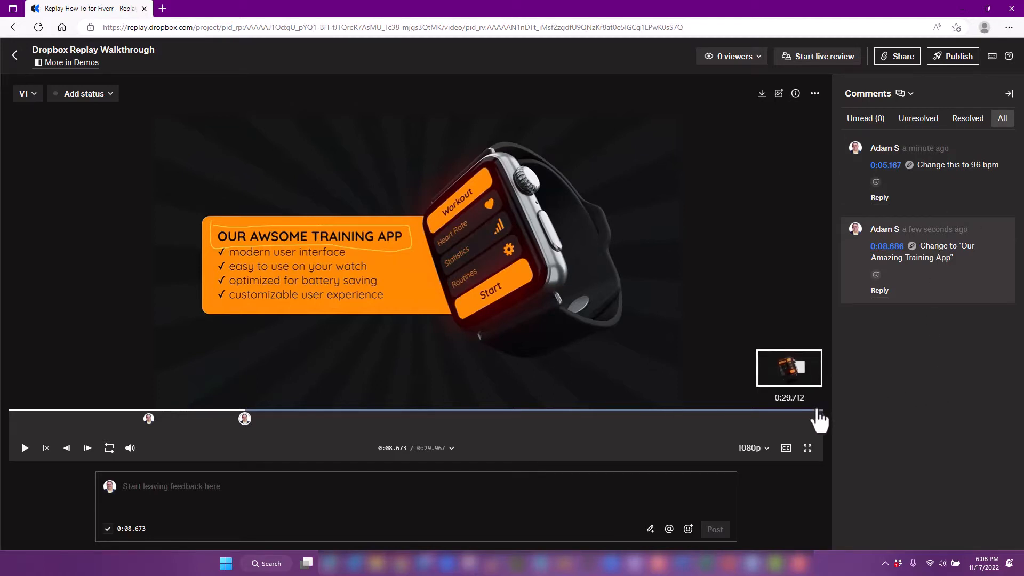
mouse_move(105, 108)
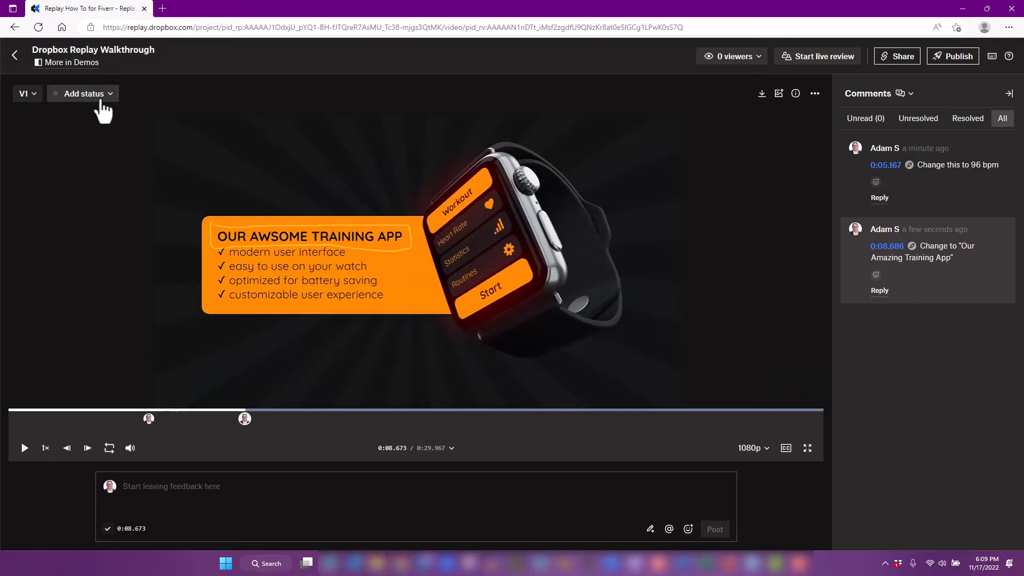
Open the Add status dropdown listing Needs review, In review, Edits requested, Approved
click(83, 94)
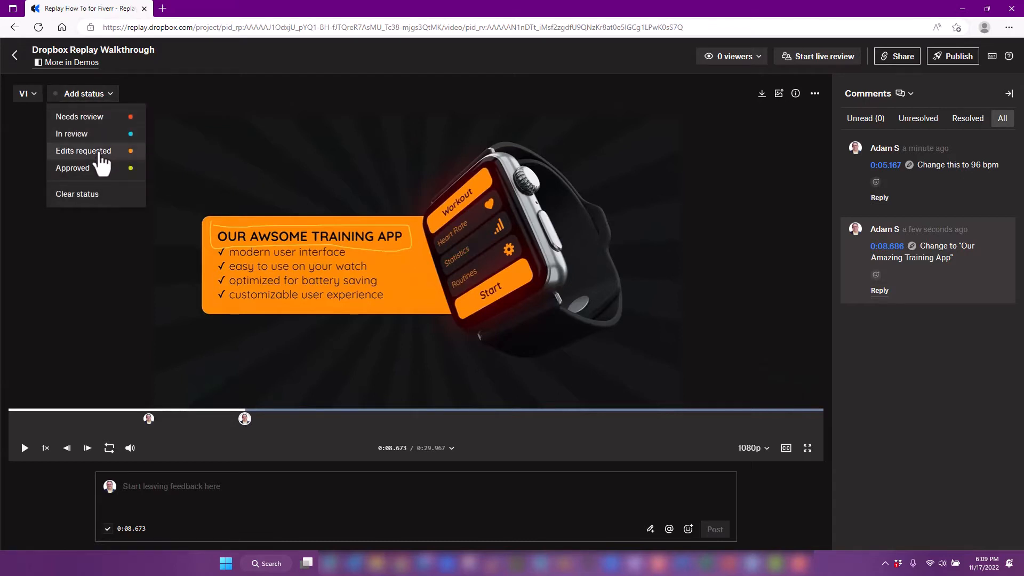
mouse_move(402, 61)
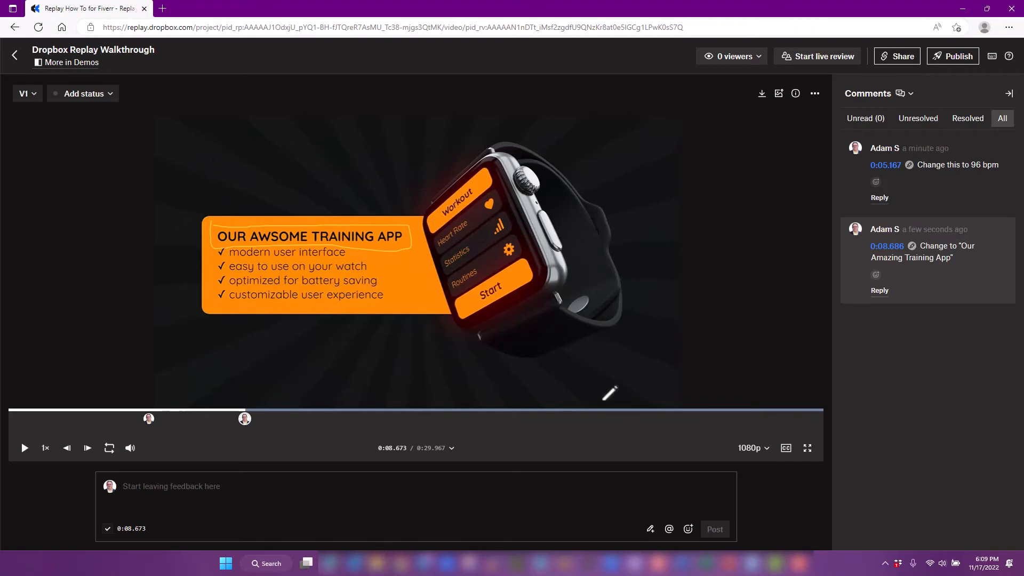
mouse_move(866, 332)
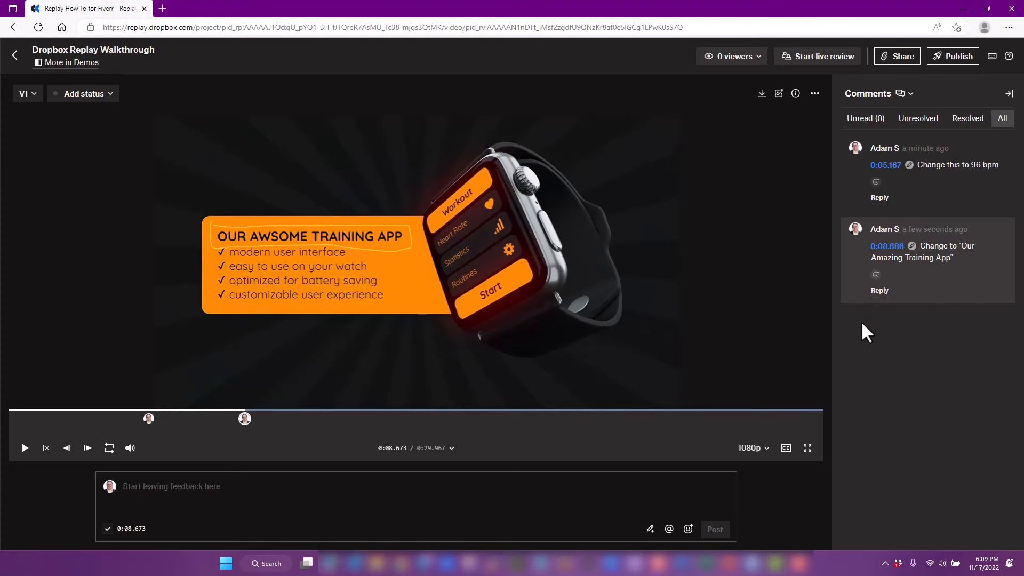